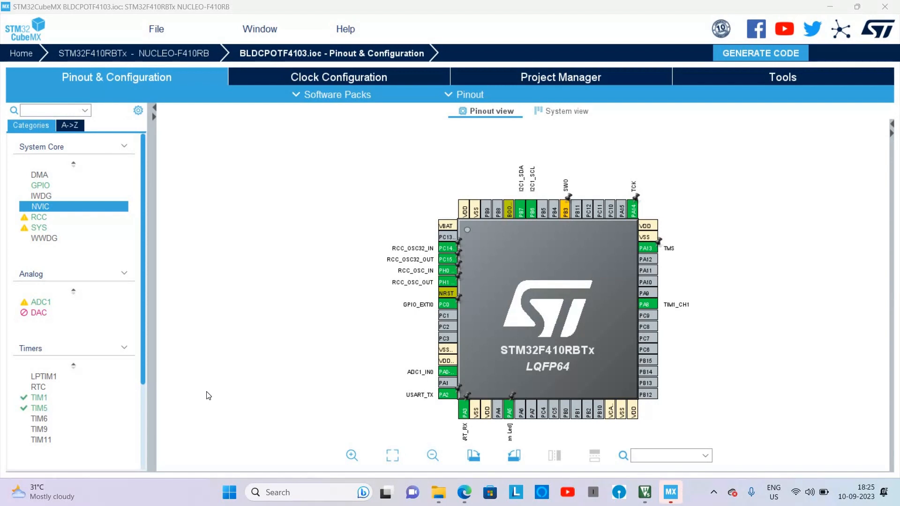
mouse_move(377, 299)
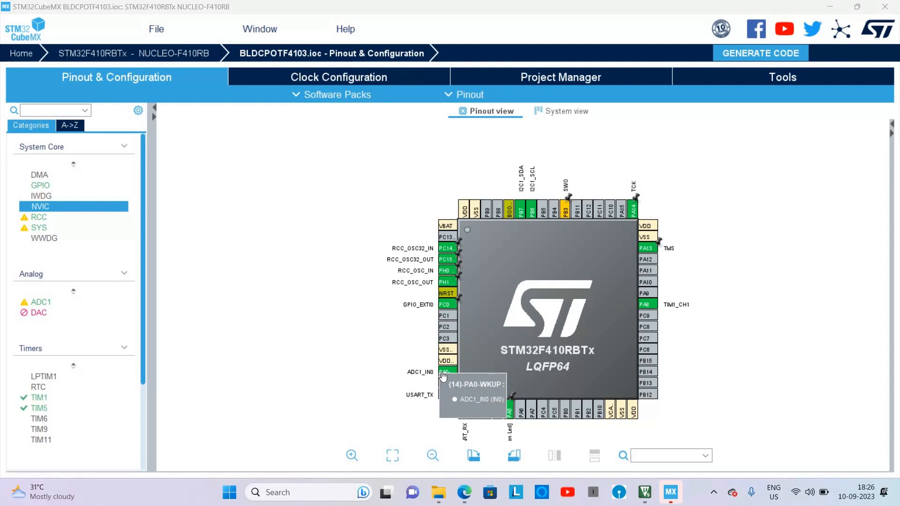
mouse_move(656, 311)
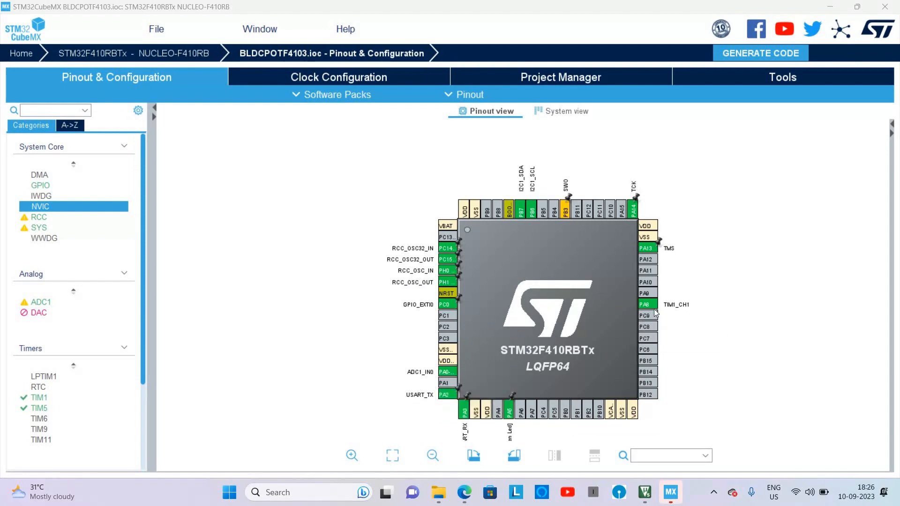
mouse_move(647, 303)
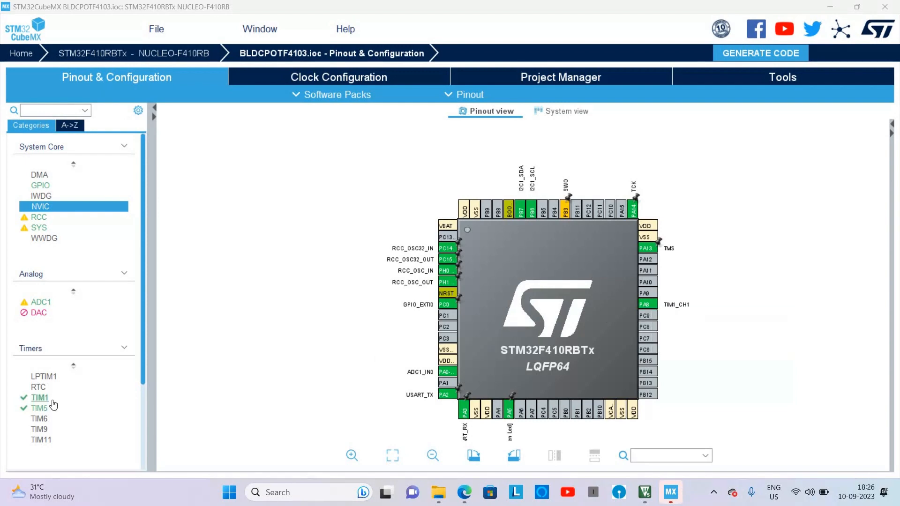
mouse_move(40, 398)
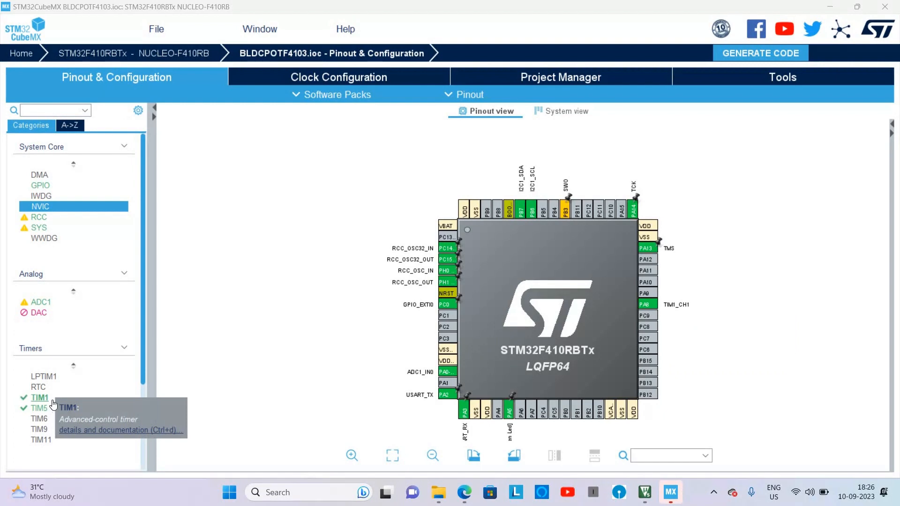
mouse_move(39, 419)
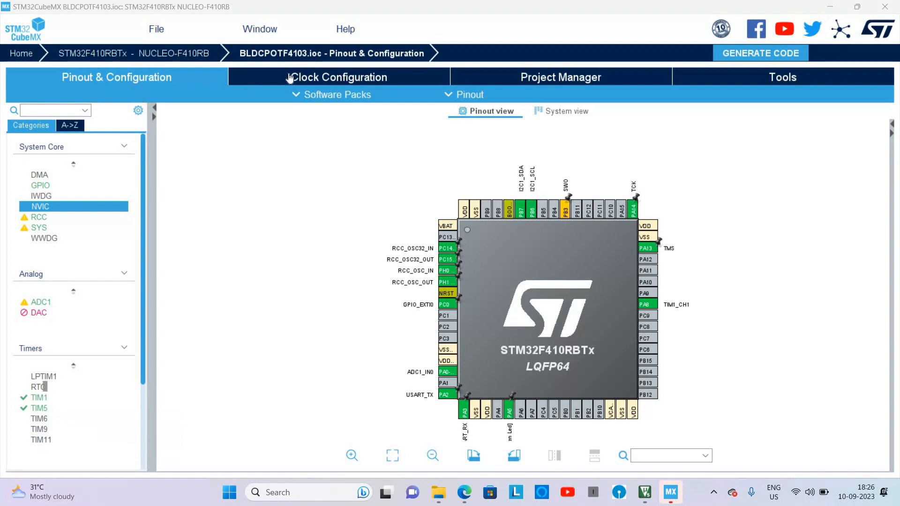
Review the 50 MHz clock tree in CubeMX, then switch to Keil uVision's main.c.
click(338, 77)
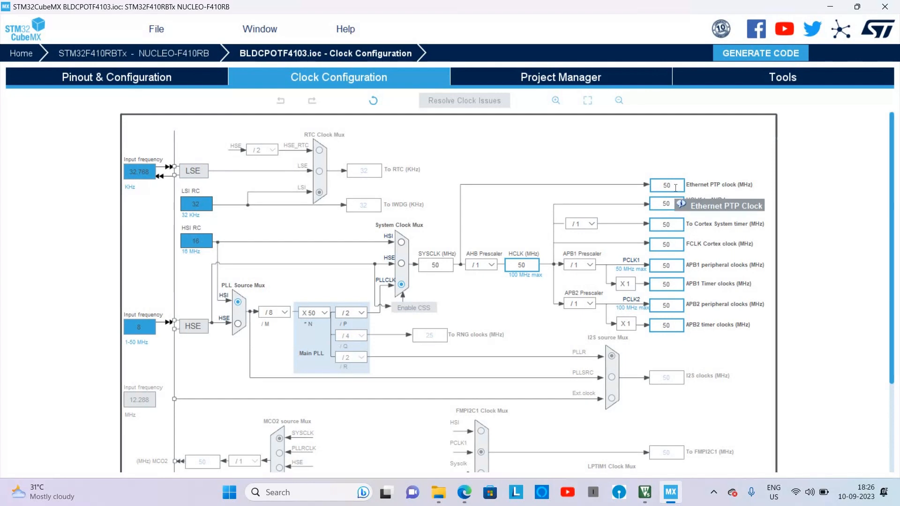
click(559, 77)
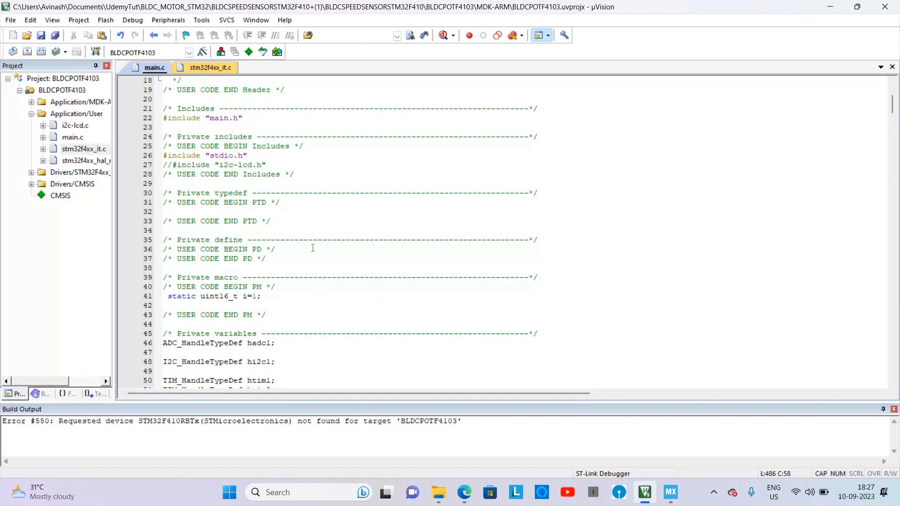
scroll(down, 3)
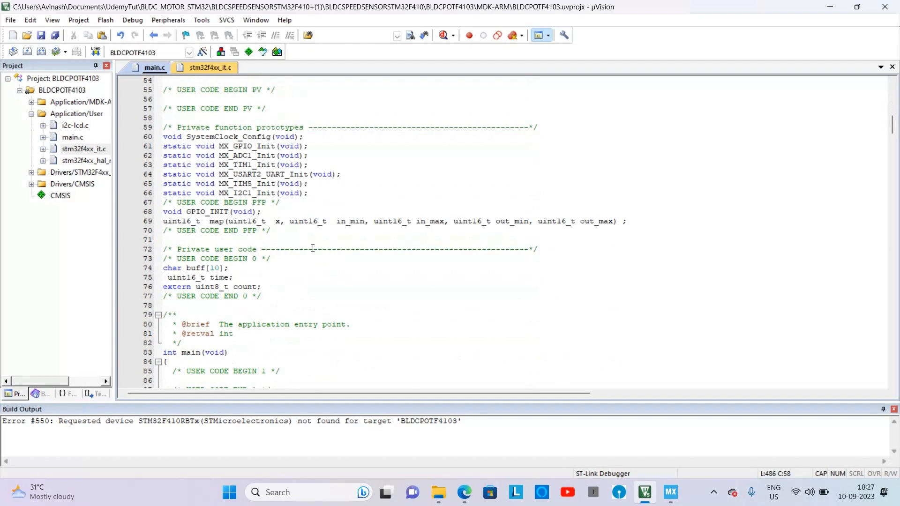
scroll(down, 3)
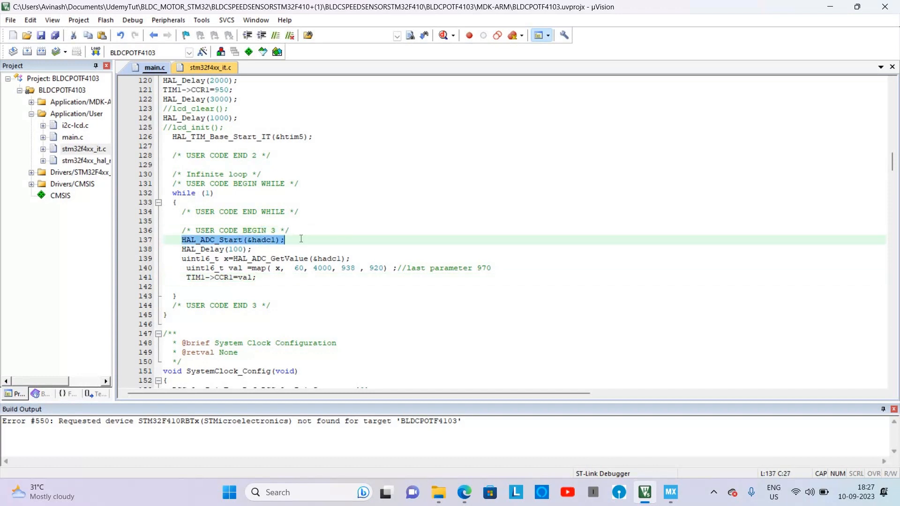
click(246, 249)
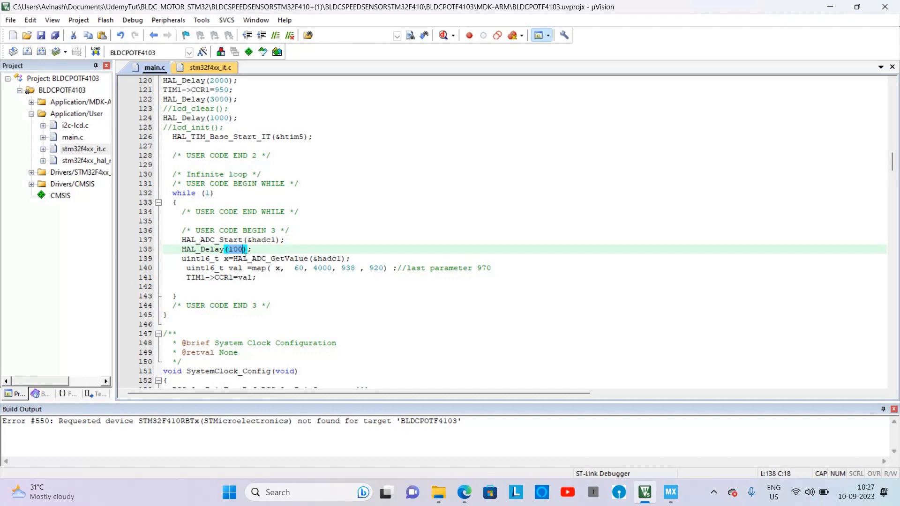
click(273, 259)
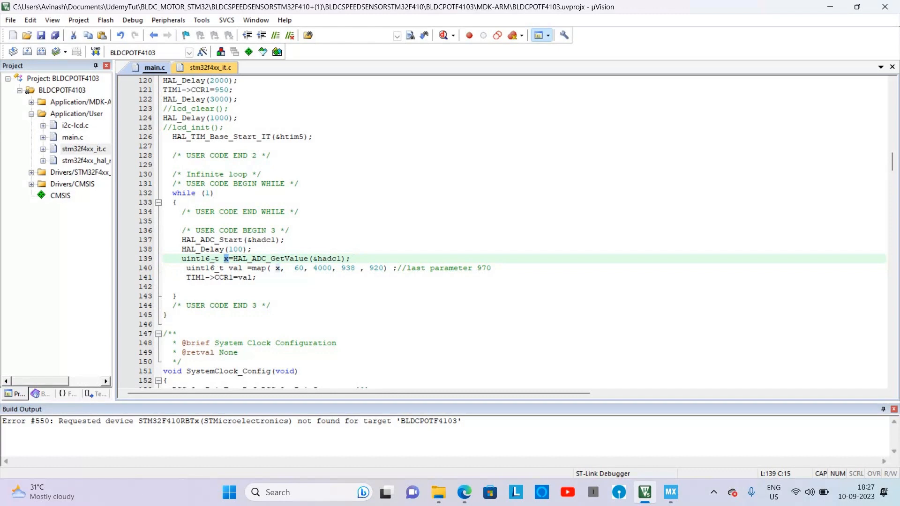
click(260, 268)
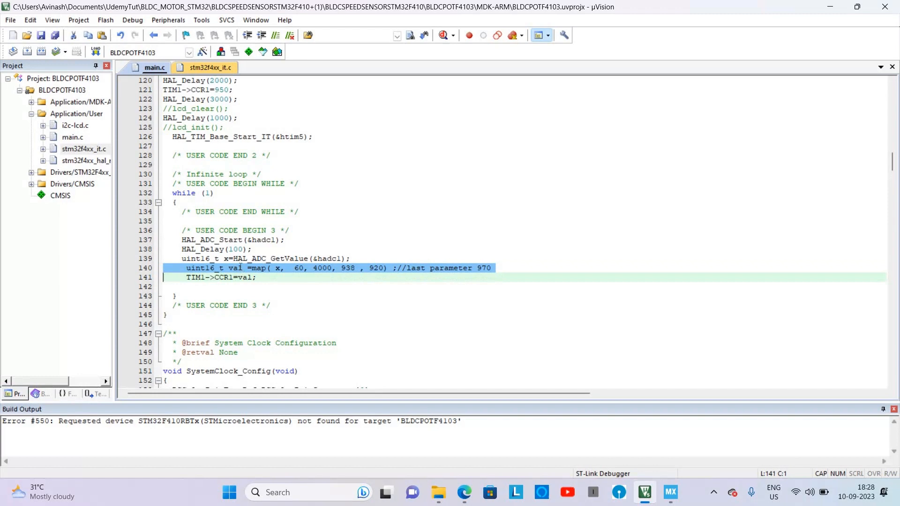
double_click(246, 277)
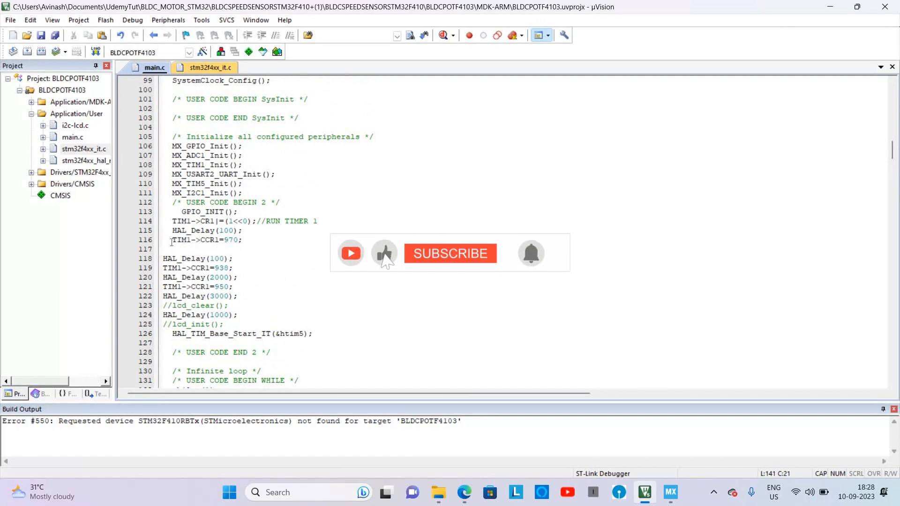
drag(170, 239, 228, 296)
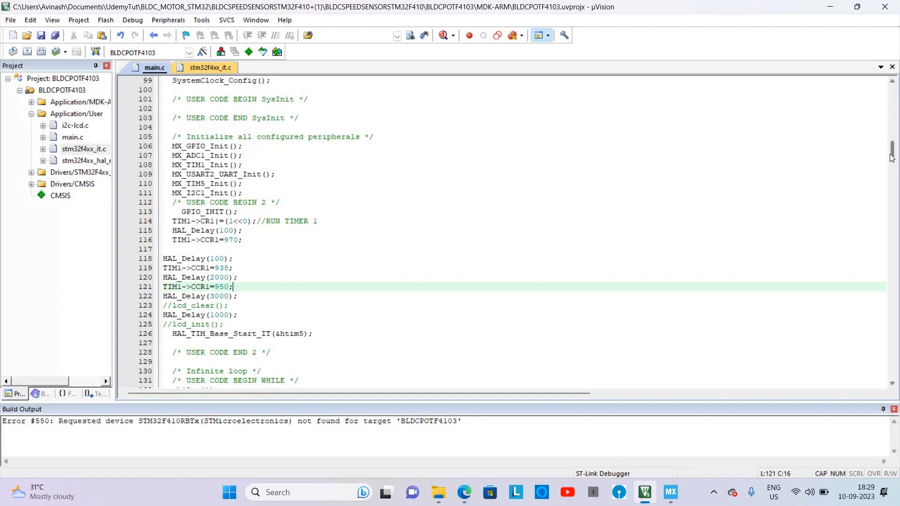
scroll(down, 3)
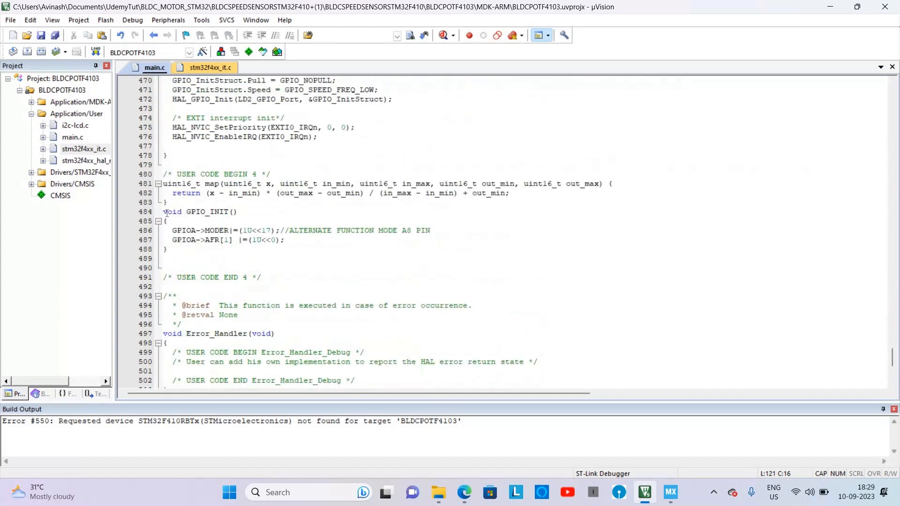
drag(163, 211, 175, 248)
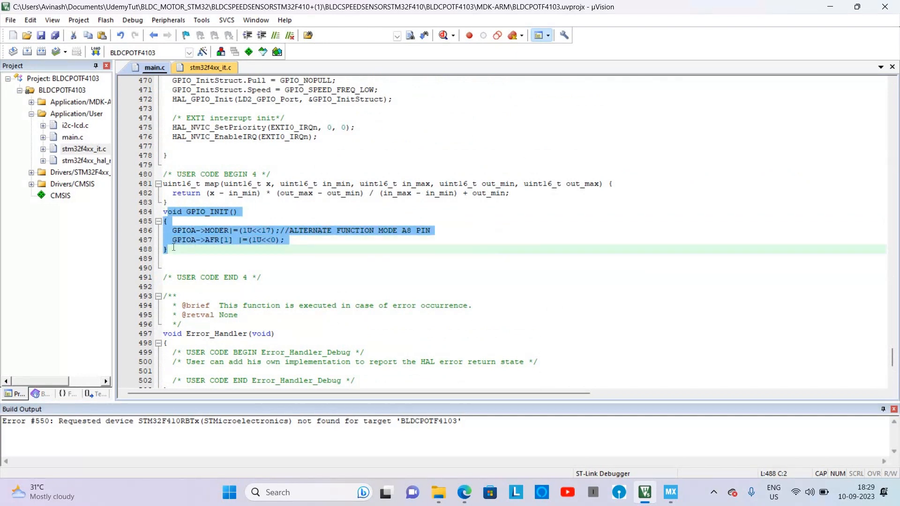
click(308, 237)
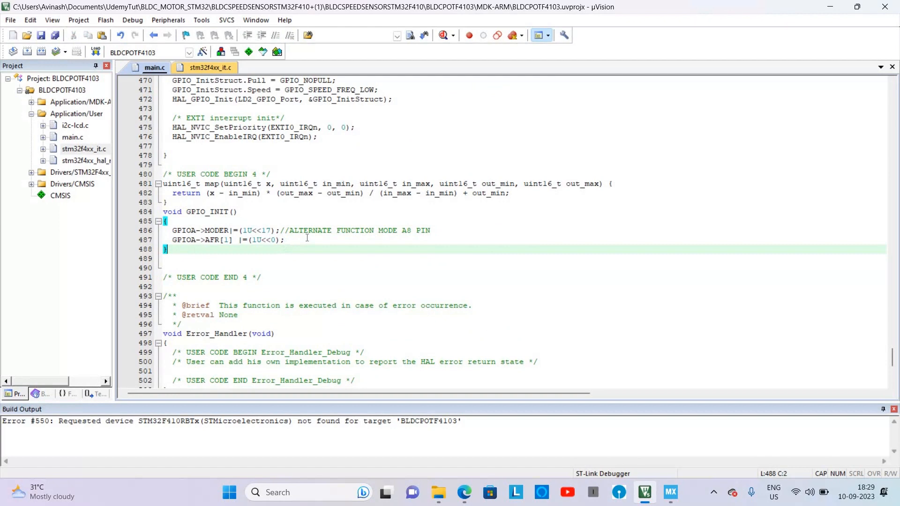
double_click(406, 230)
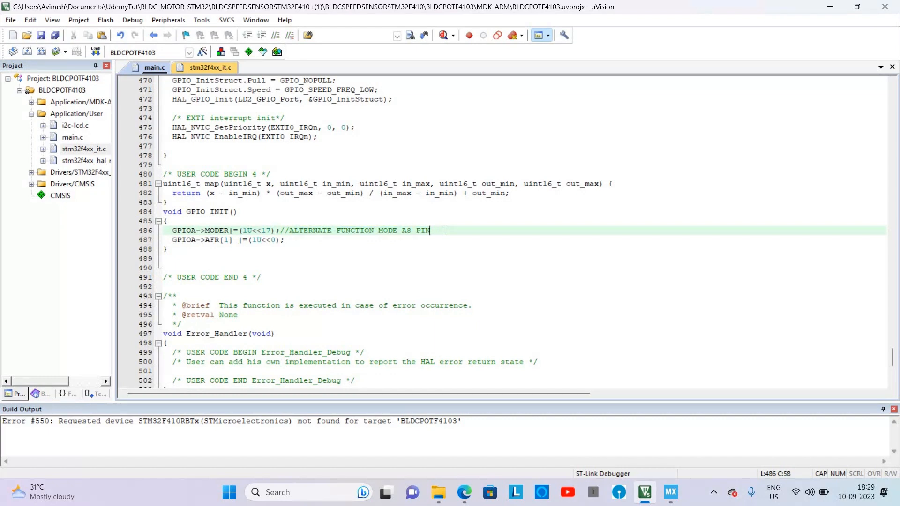
scroll(up, 3)
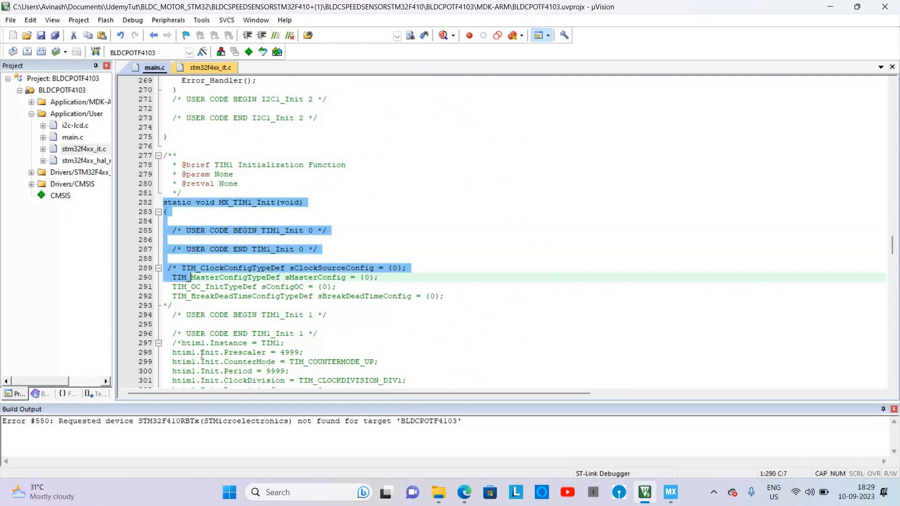
scroll(down, 3)
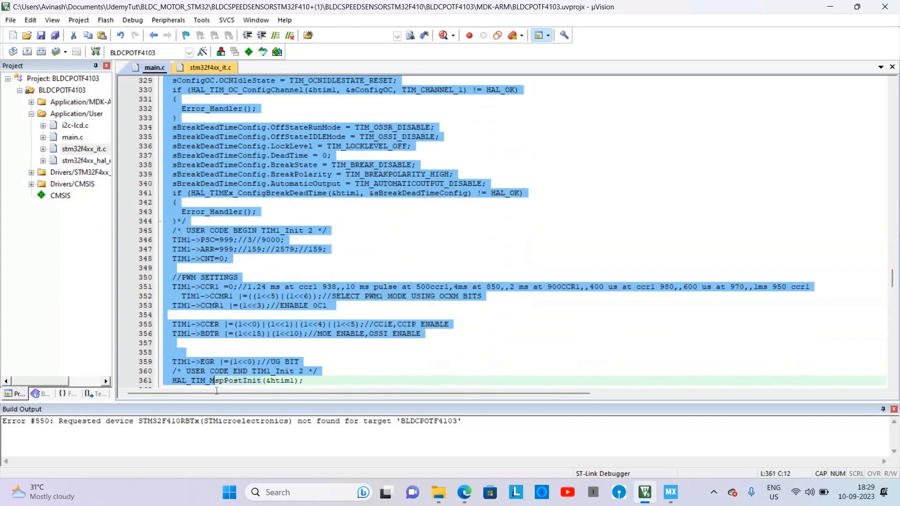
scroll(down, 3)
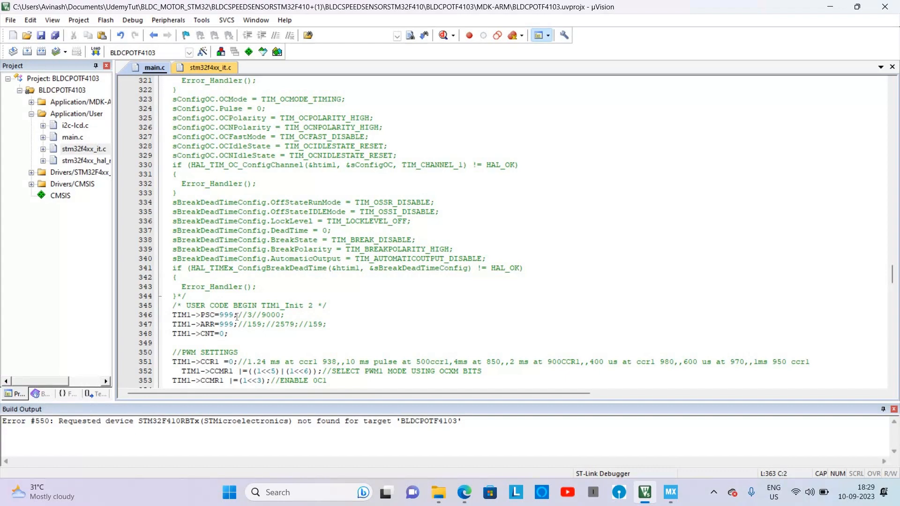
scroll(down, 3)
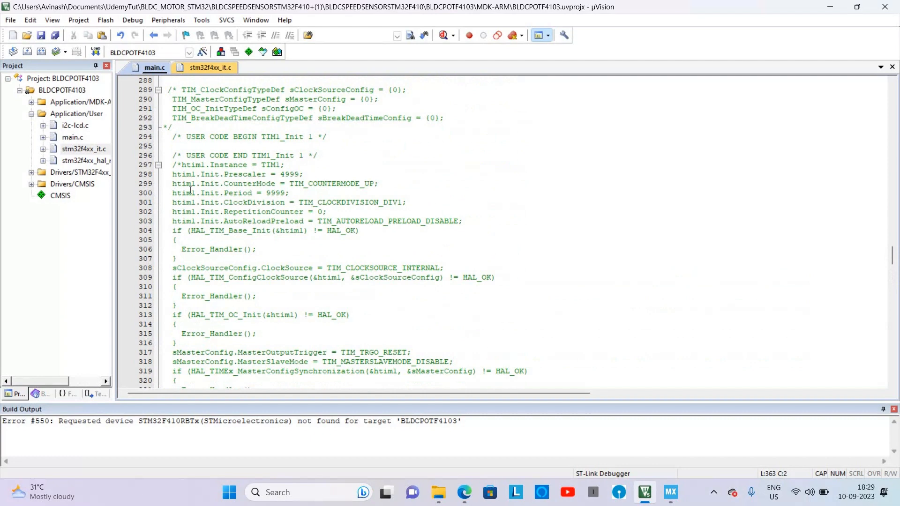
scroll(down, 3)
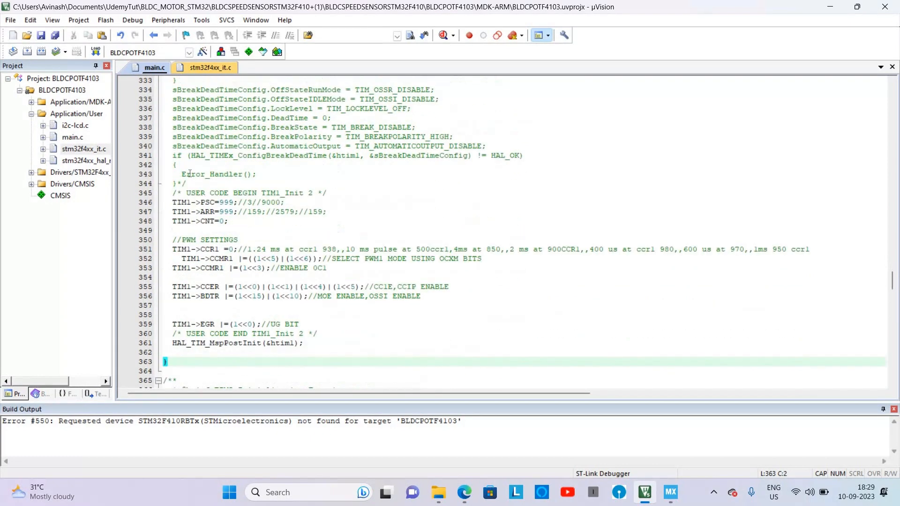
drag(173, 203, 204, 267)
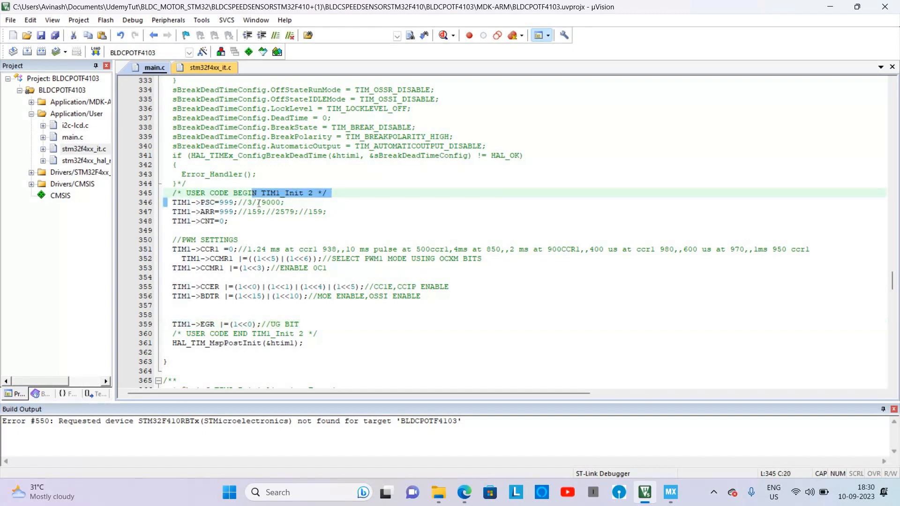
double_click(208, 212)
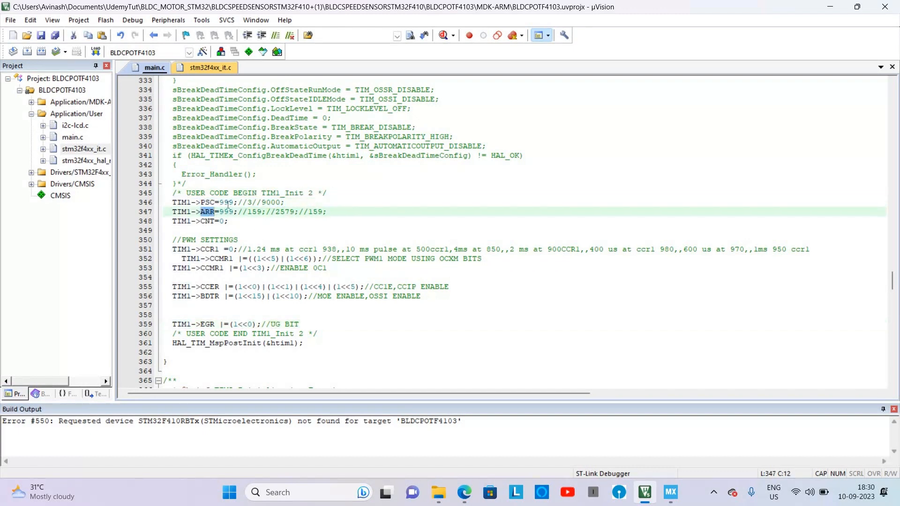
double_click(225, 212)
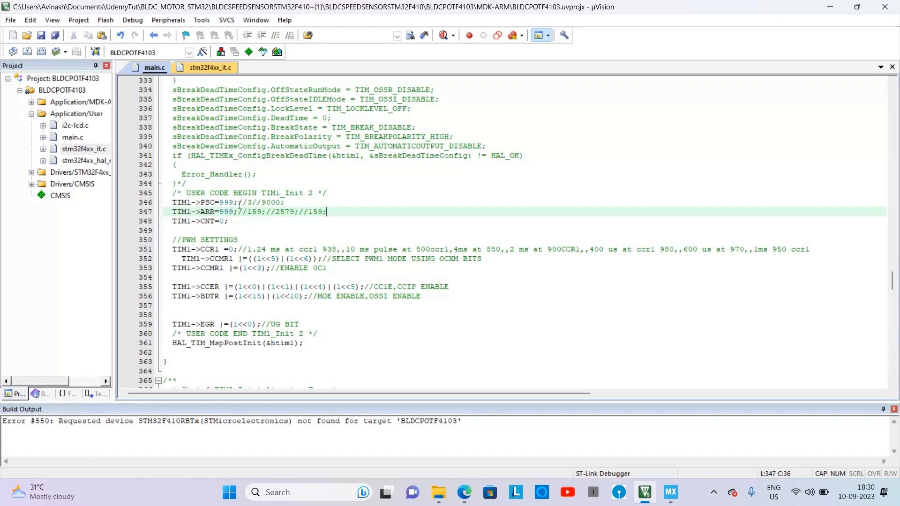
double_click(226, 212)
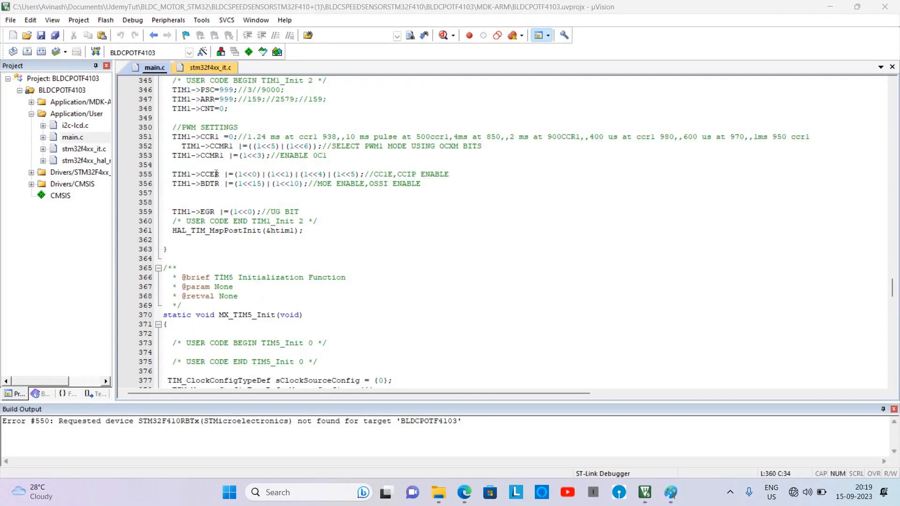
double_click(210, 174)
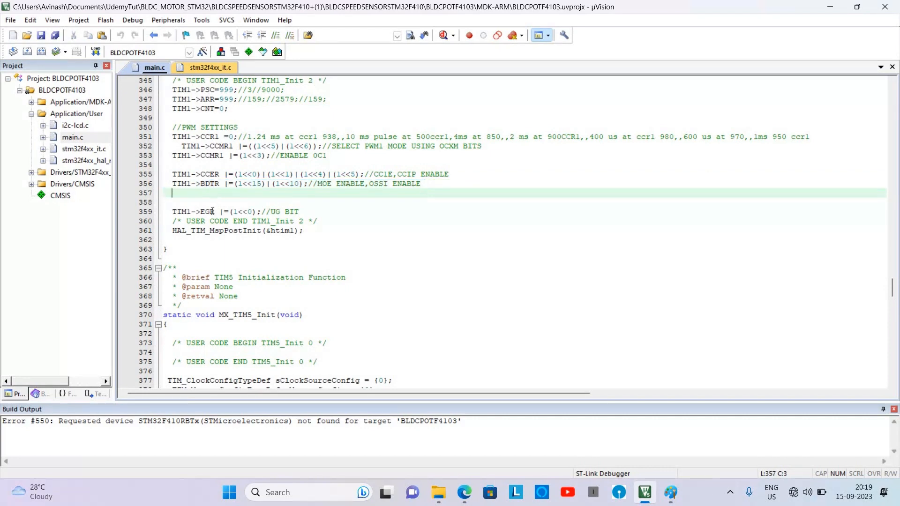
double_click(206, 211)
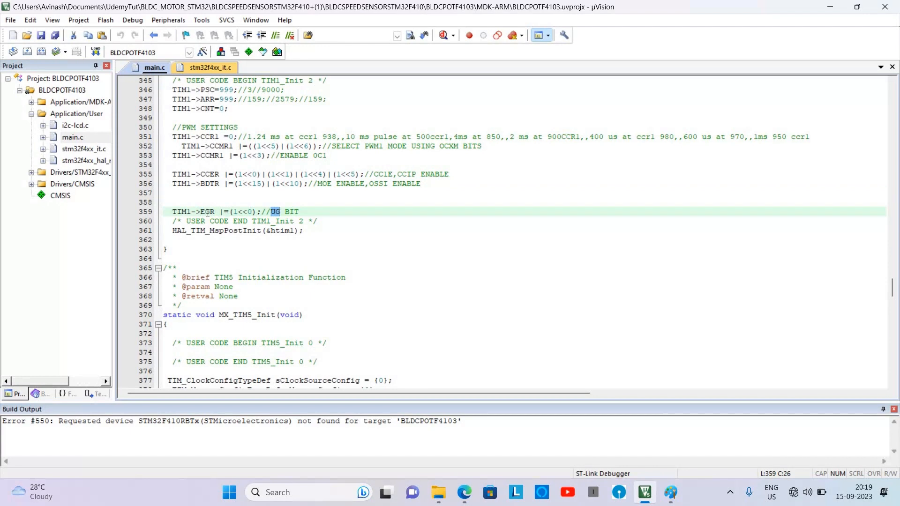
double_click(206, 211)
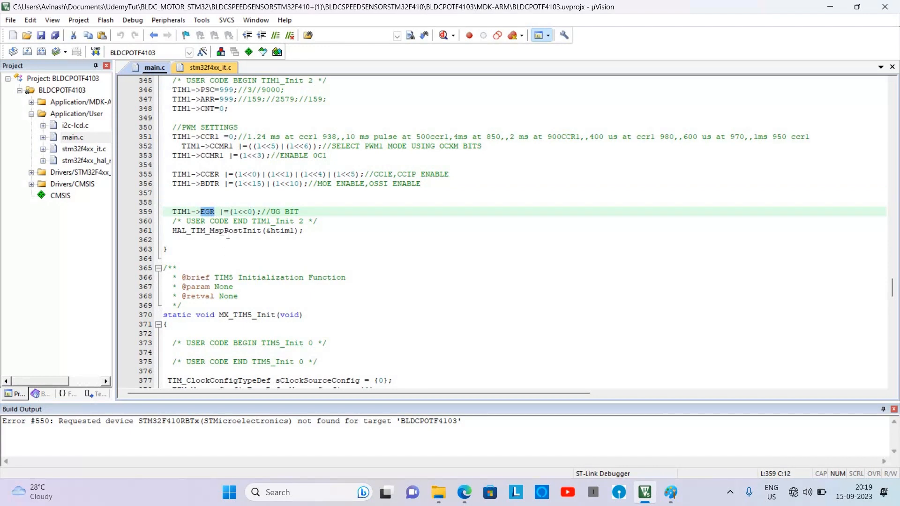
mouse_move(230, 230)
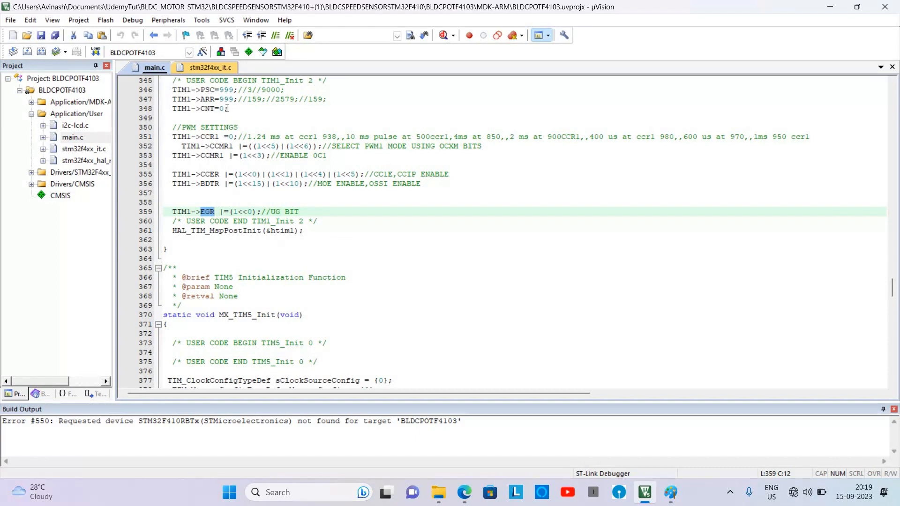
mouse_move(220, 90)
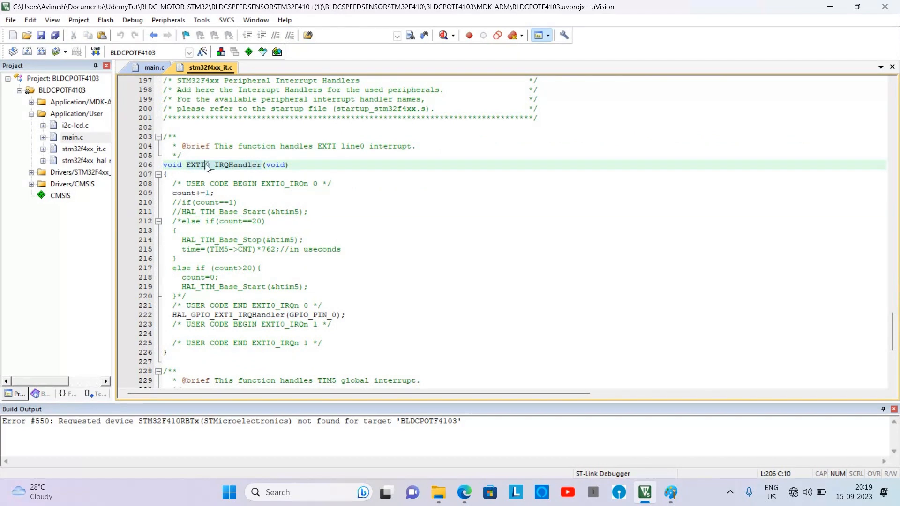
Walk through stm32f4xx_it.c's EXTI0_IRQHandler and TIM5_IRQHandler, highlighting the count-reset line.
double_click(209, 165)
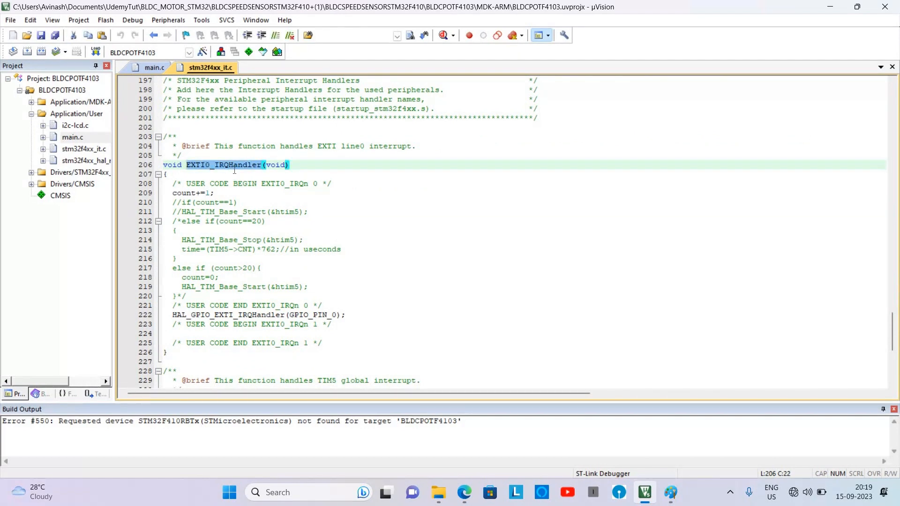
scroll(down, 3)
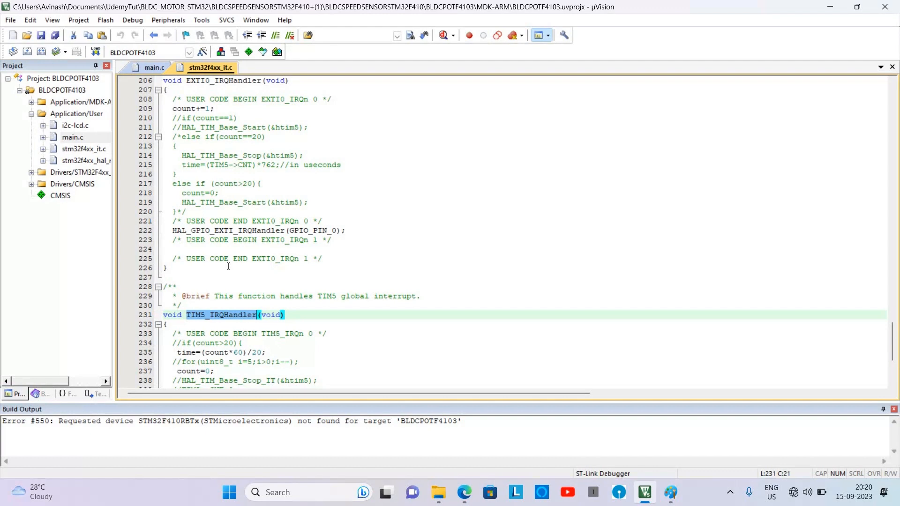
scroll(down, 3)
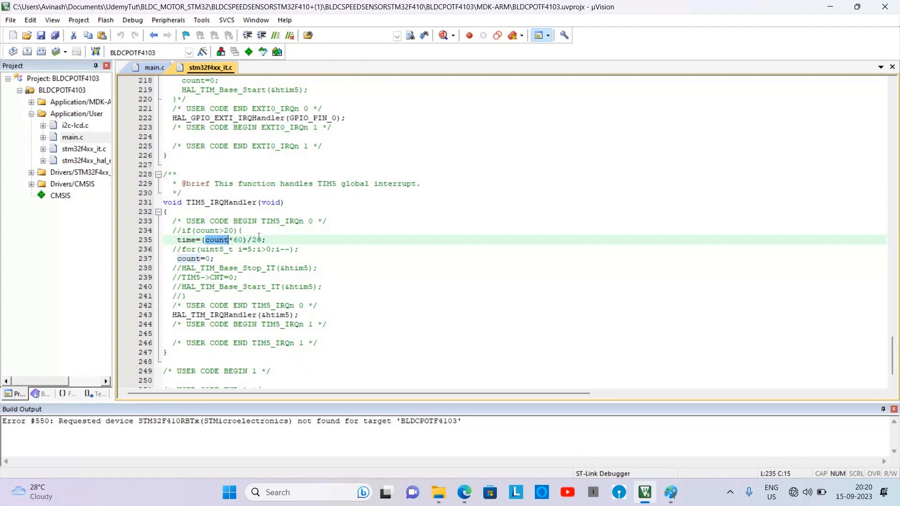
click(257, 240)
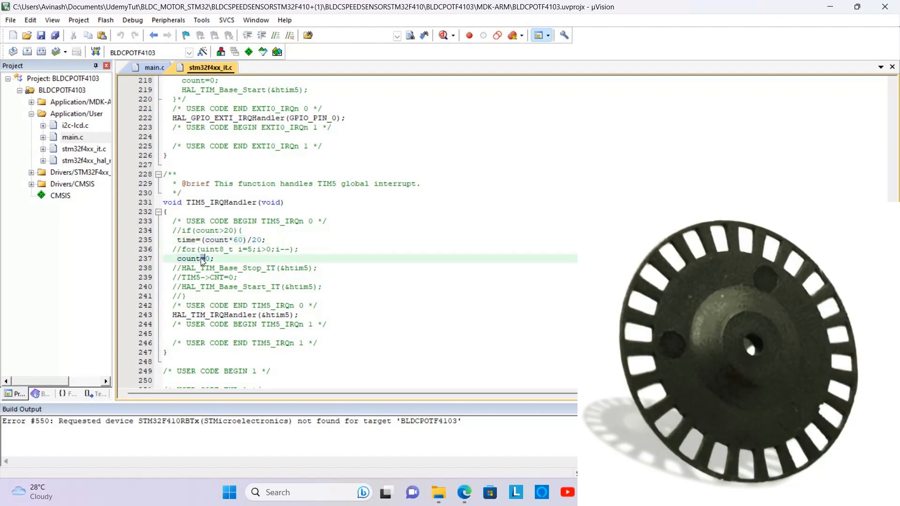
double_click(187, 259)
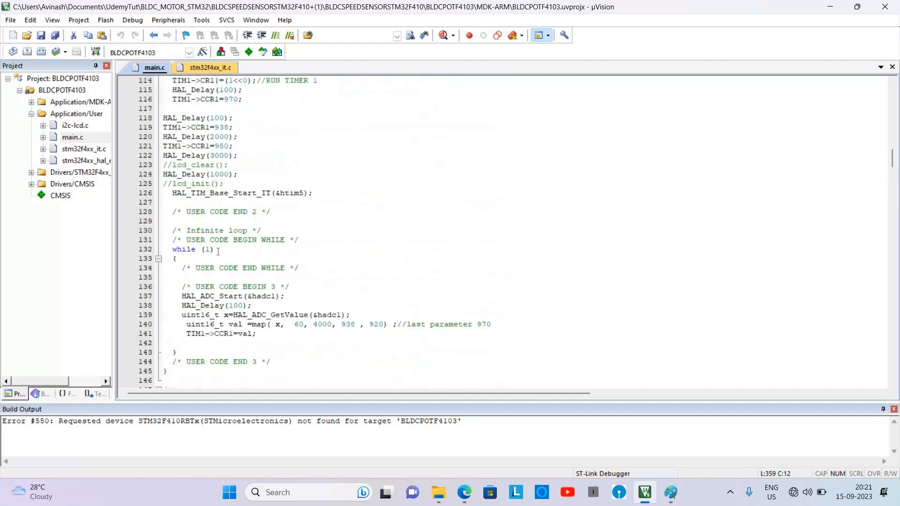
mouse_move(206, 193)
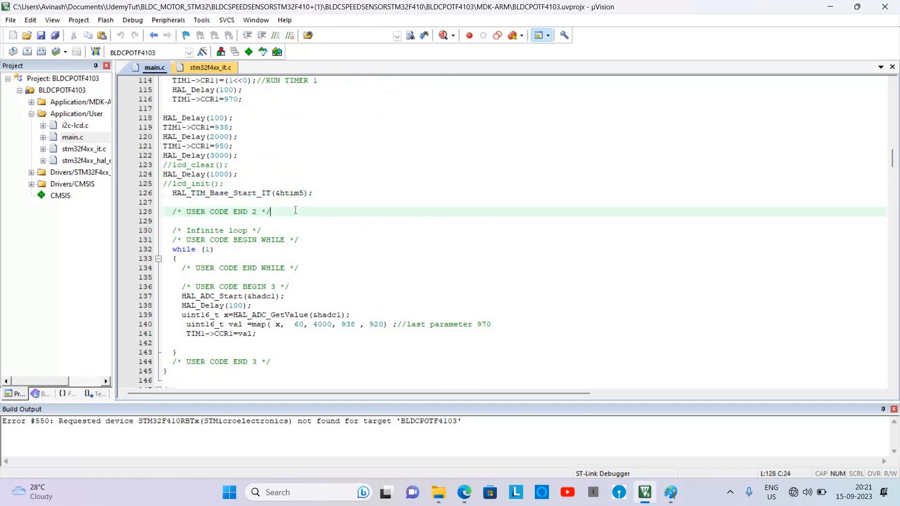
Scroll main.c through the while(1) loop and ADC init, then point out the TIM1->CR1 enable line.
scroll(down, 3)
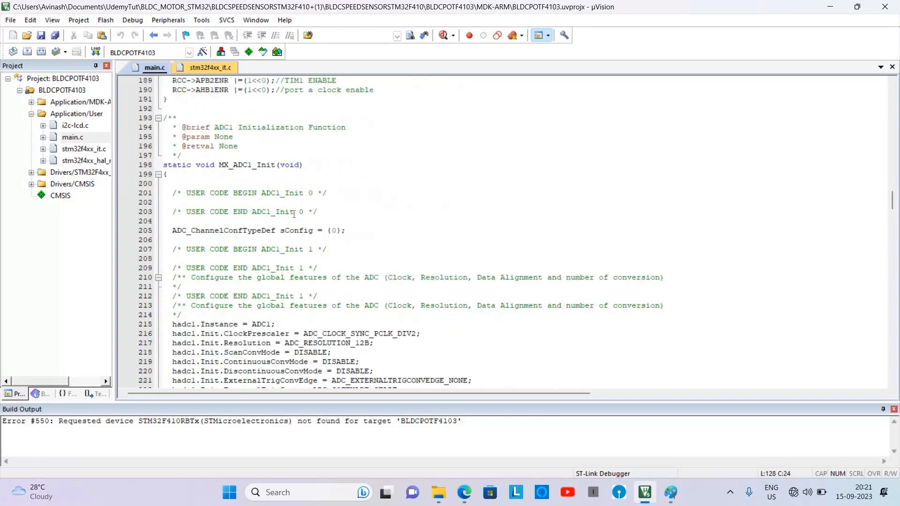
scroll(down, 3)
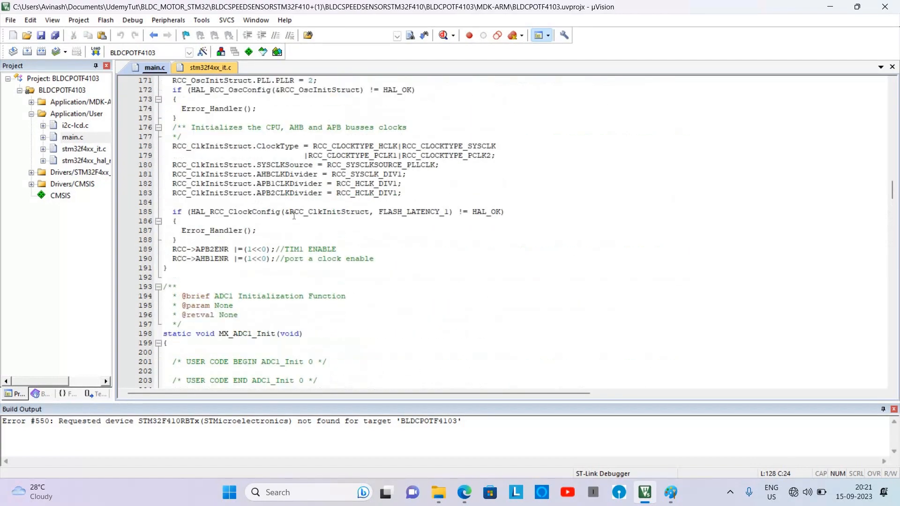
scroll(up, 3)
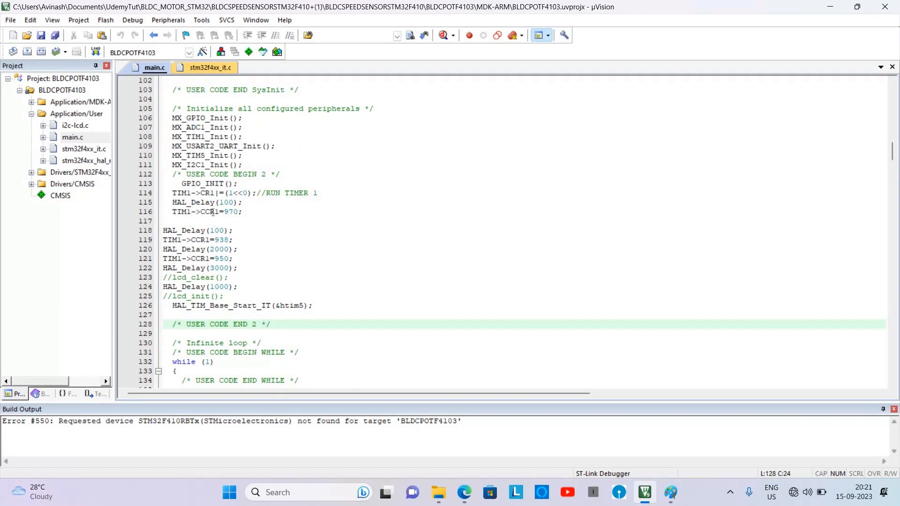
click(206, 193)
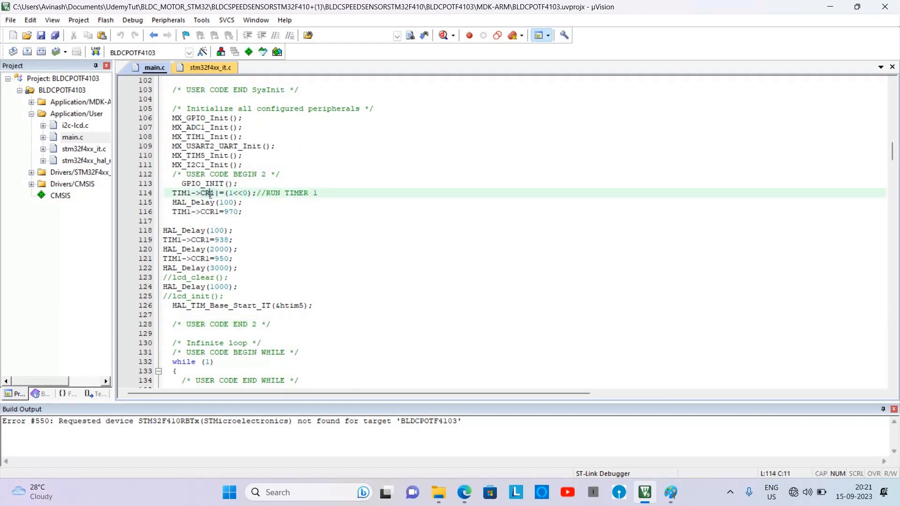